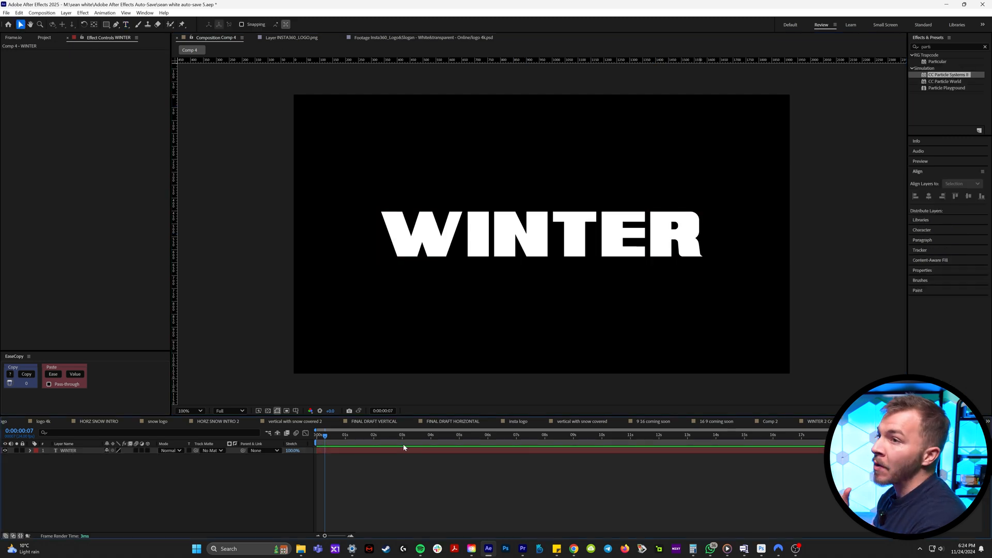
# Step: Pre-compose the WINTER text layer as 'winter', moving all attributes into it
pyautogui.click(68, 450)
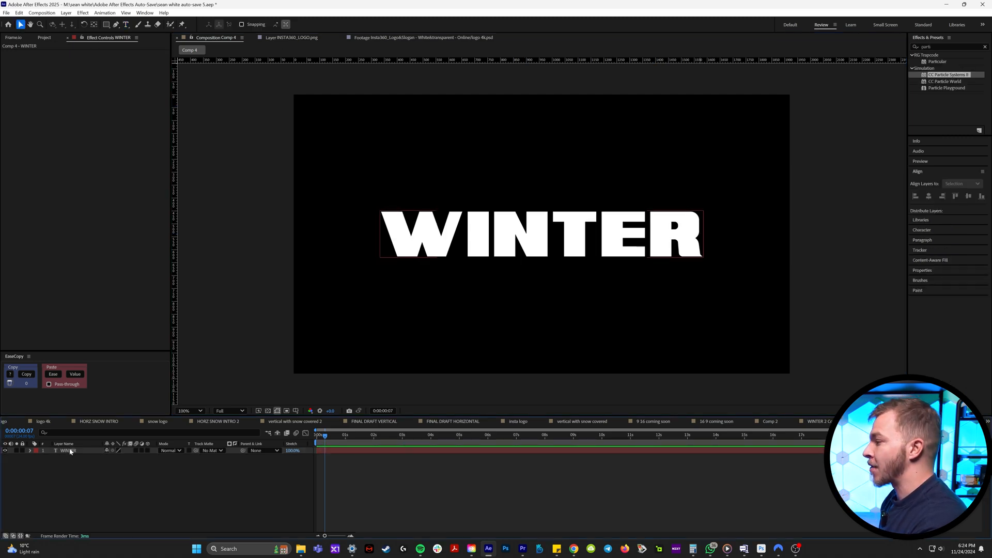
pyautogui.rightClick(65, 451)
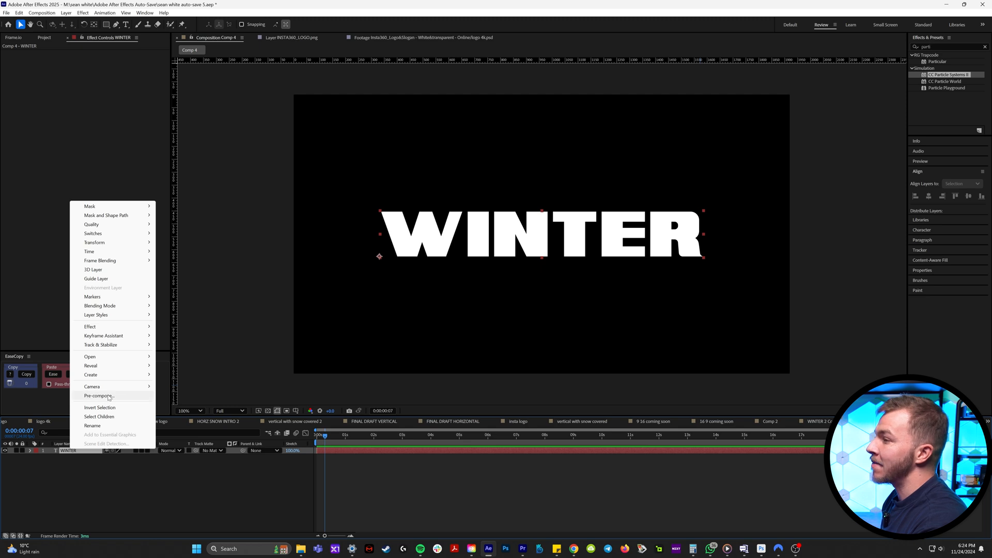
pyautogui.click(99, 395)
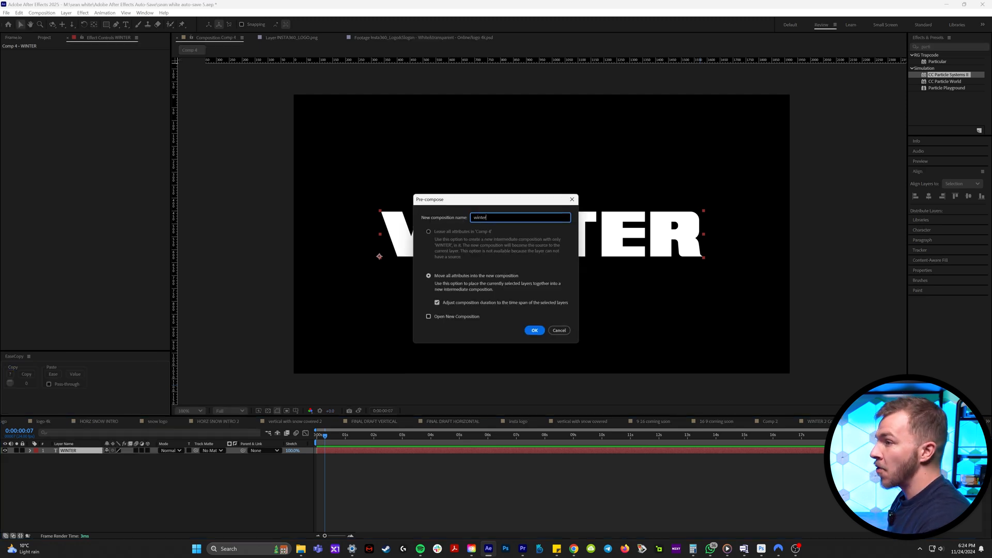
pyautogui.click(533, 330)
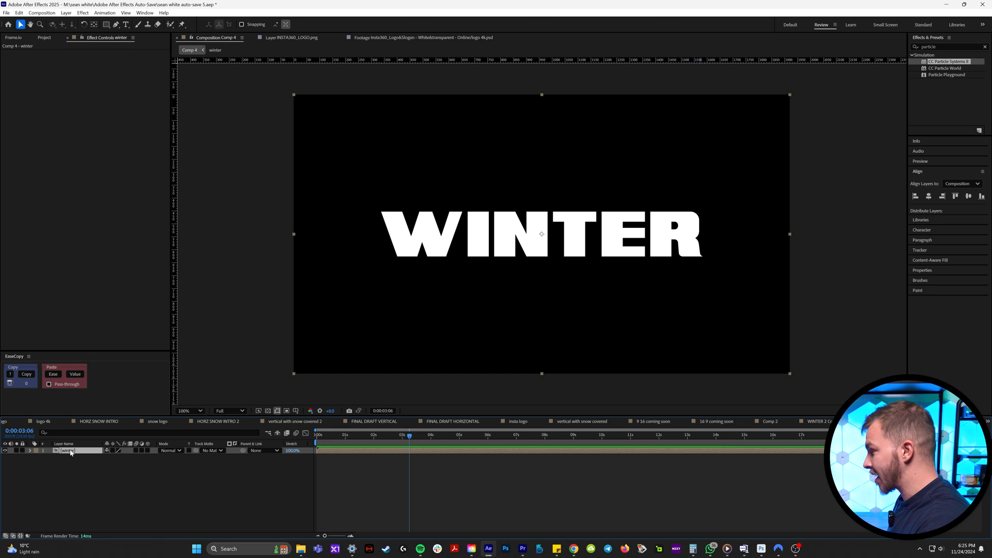
# Step: Duplicate the winter composition layer with Ctrl+D
pyautogui.press('ctrl+d')
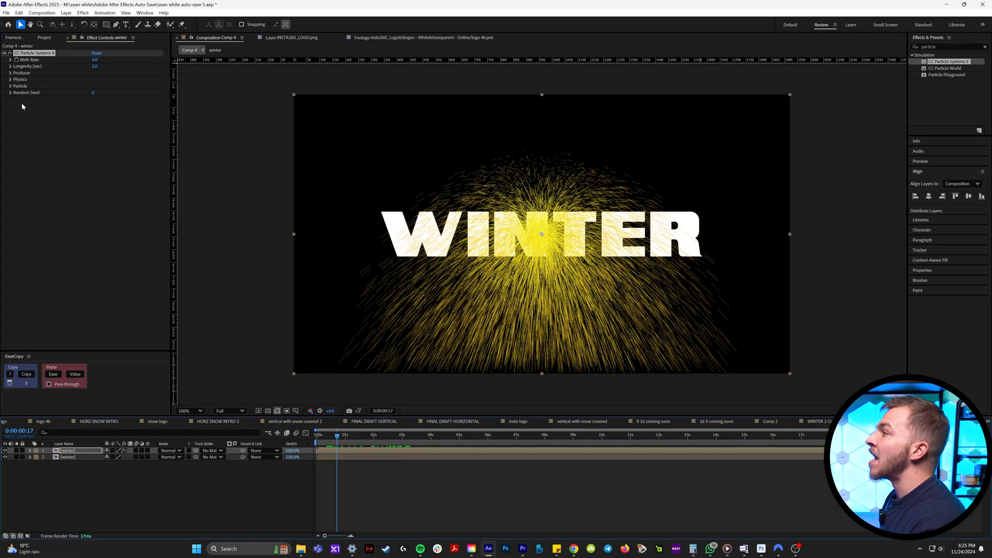
# Step: Expand the CC Particle Systems II settings to edit birth rate and emitter
pyautogui.click(11, 93)
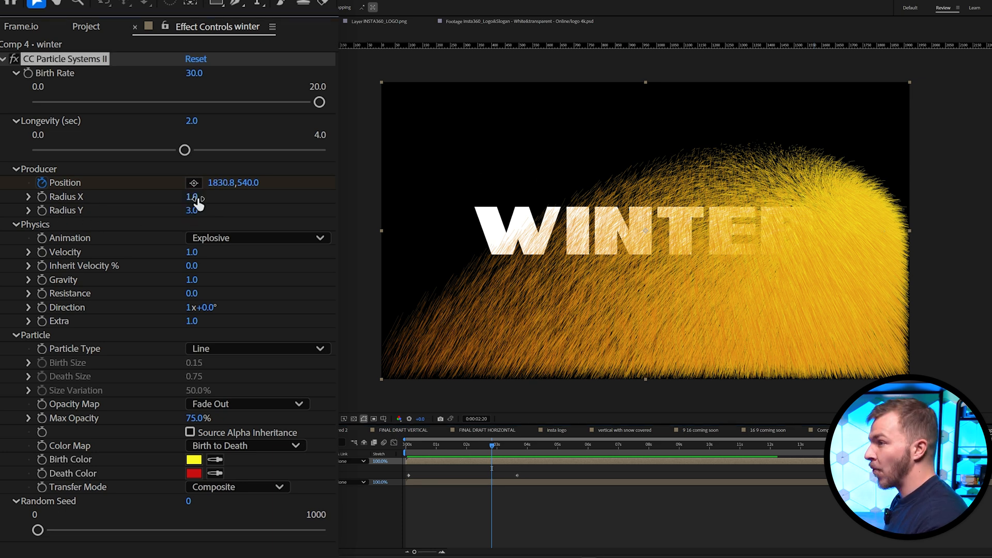
# Step: Set the emitter Radius Y to 50 and the particle animation to Twirl
pyautogui.doubleClick(193, 211)
pyautogui.write('50')
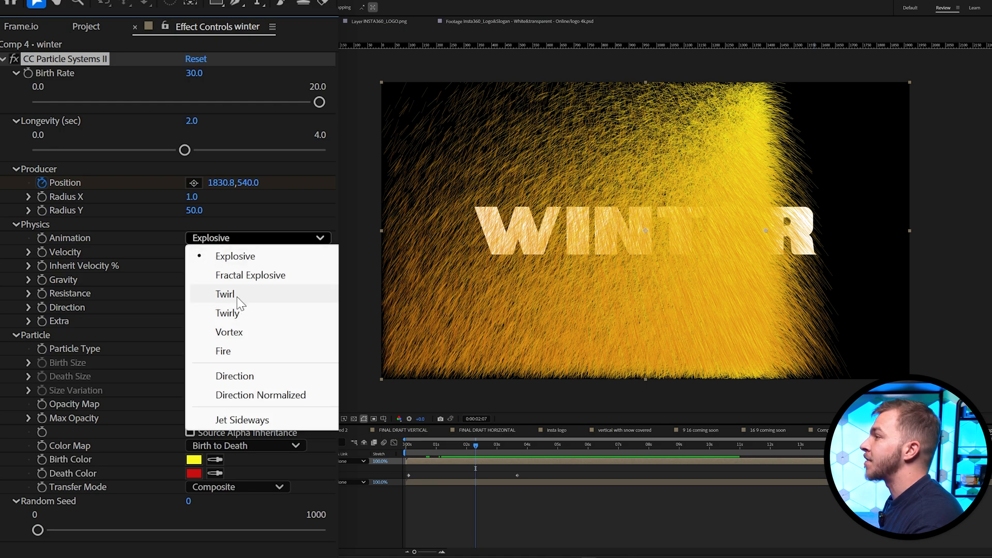
pyautogui.click(225, 294)
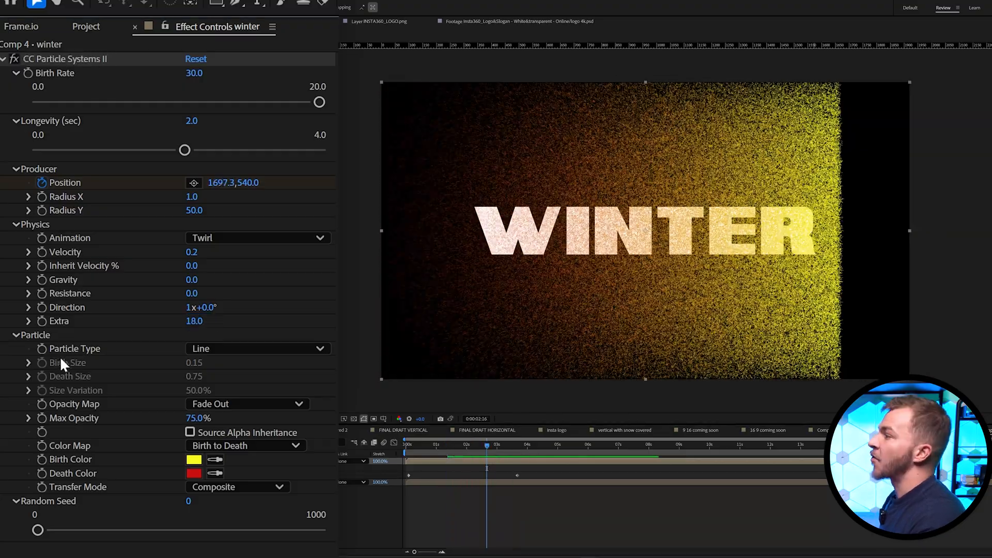
# Step: Set Max Opacity to 100%, enable Source Alpha Inheritance, and preview a later frame
pyautogui.click(469, 443)
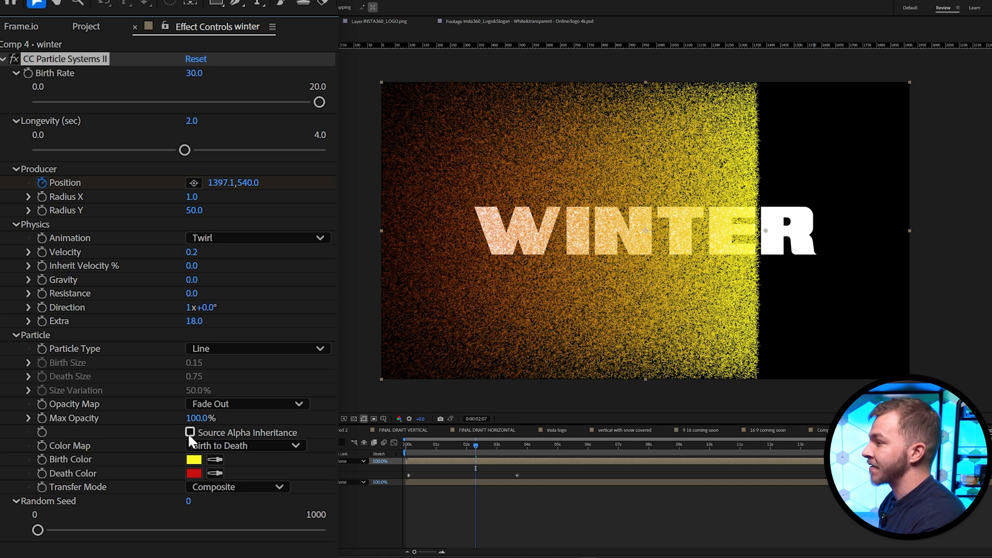
pyautogui.click(189, 432)
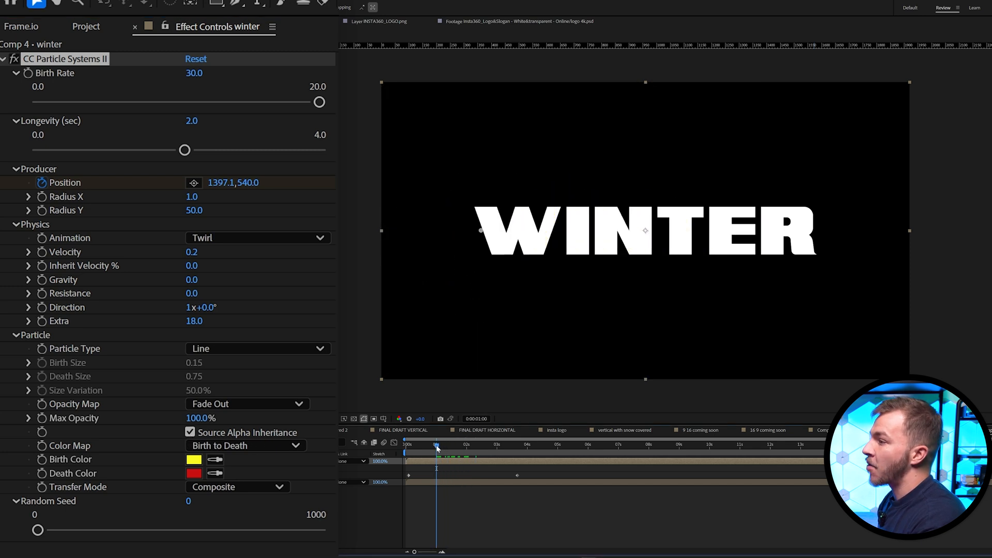
pyautogui.click(445, 445)
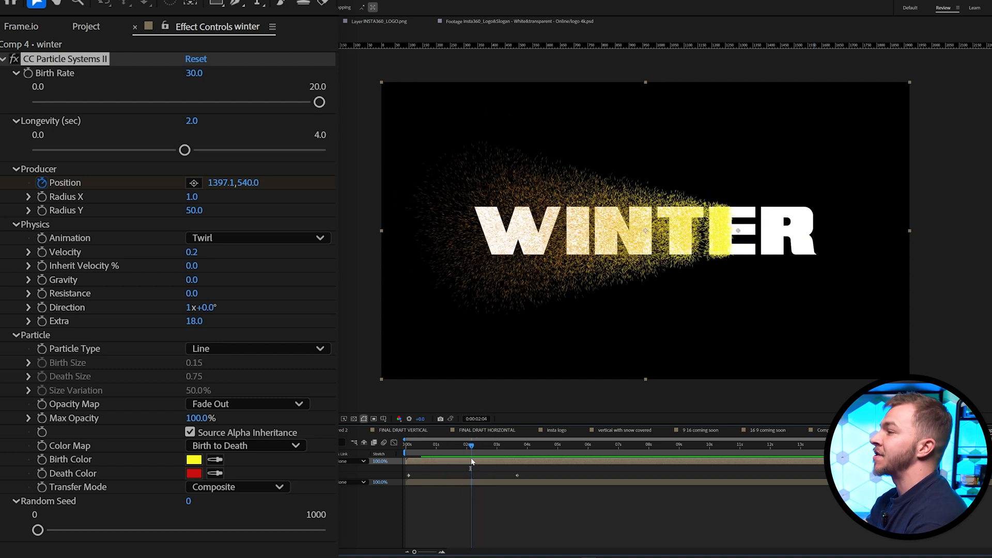
# Step: Set both the Birth Color and Death Color swatches to white
pyautogui.click(193, 460)
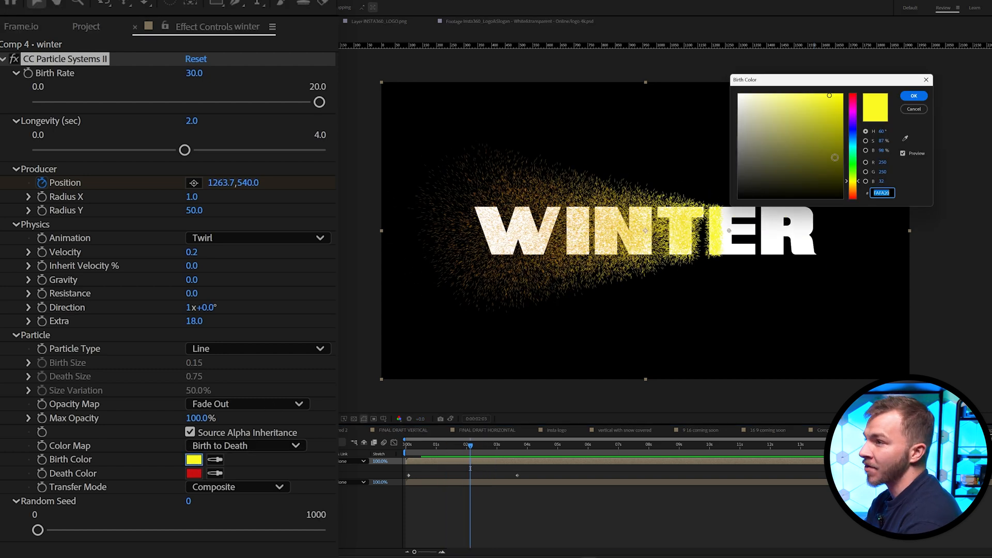
pyautogui.click(913, 95)
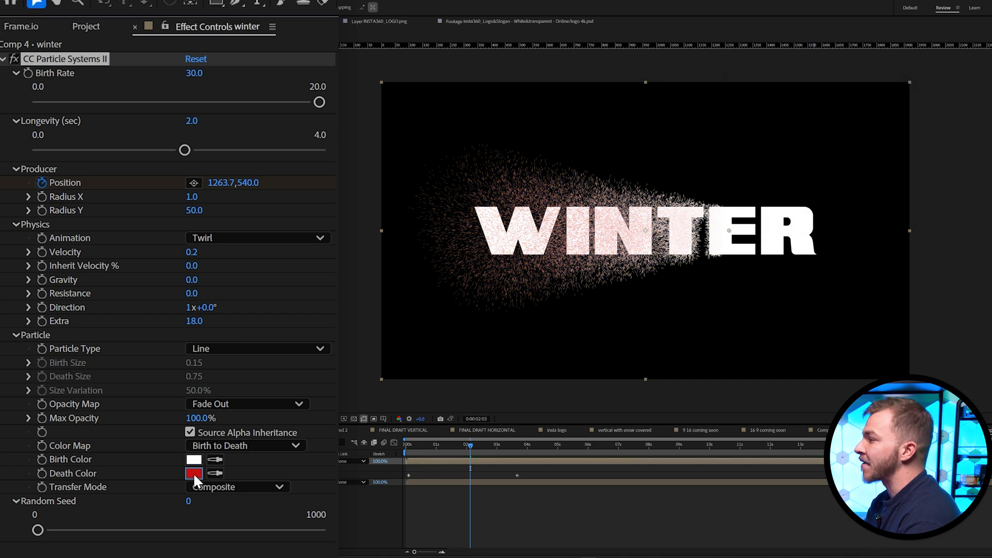
pyautogui.click(194, 473)
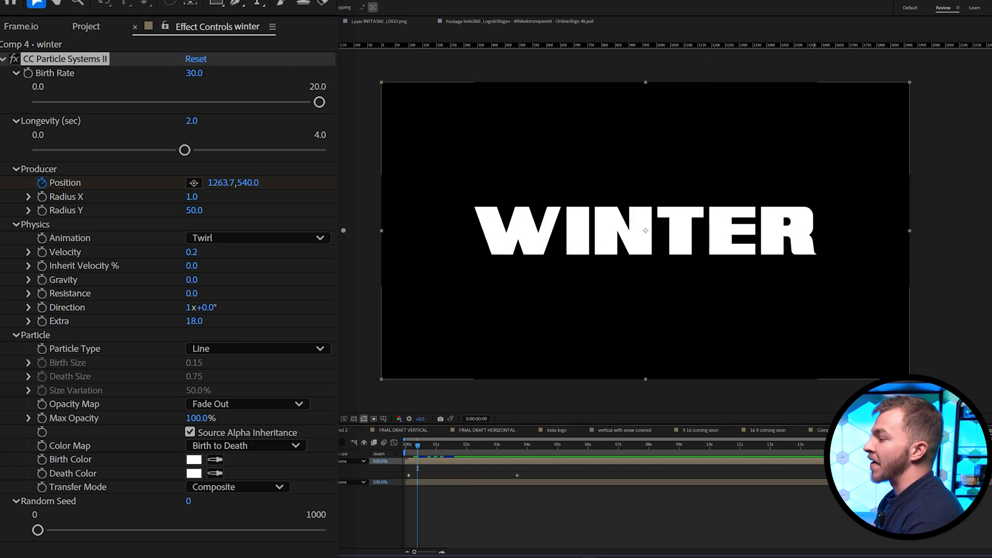
pyautogui.click(417, 445)
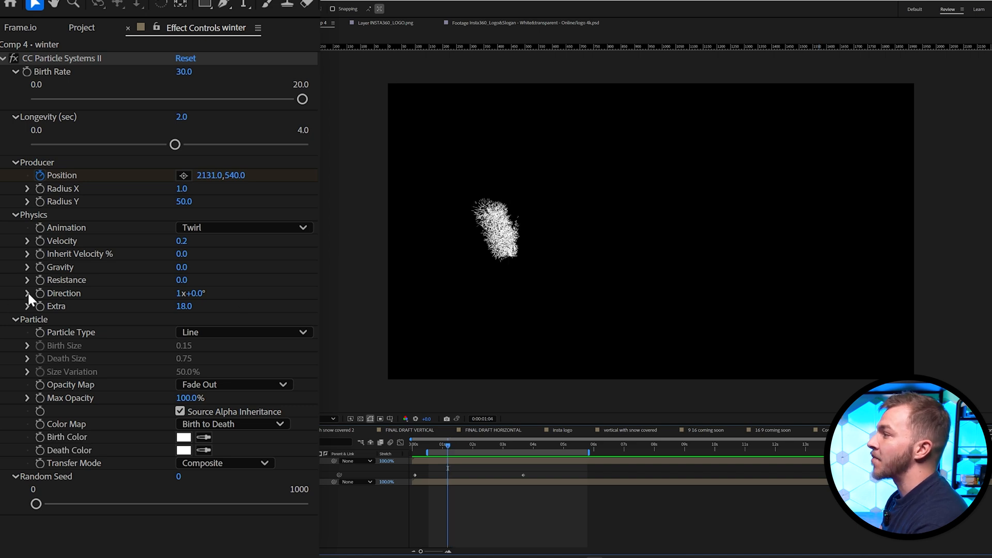
pyautogui.moveTo(81, 259)
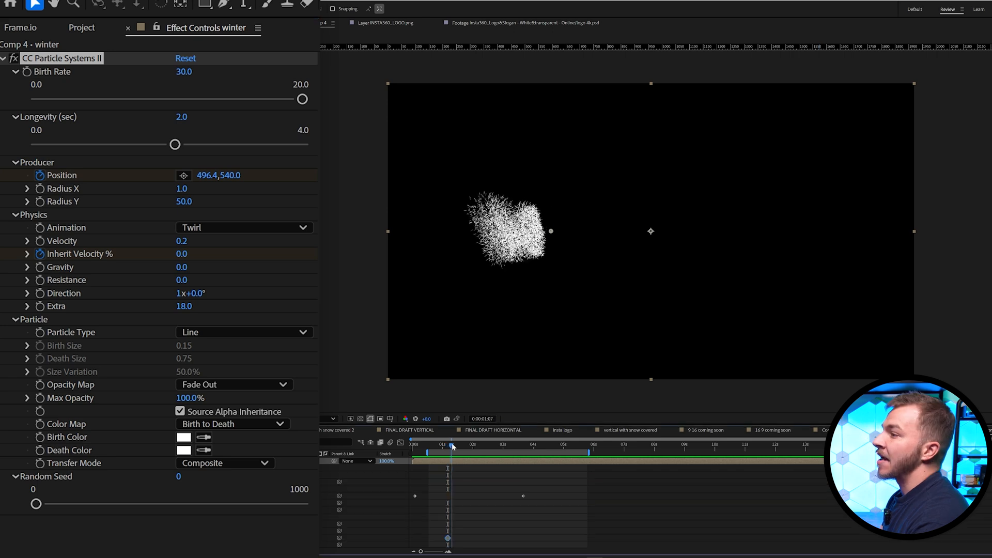
# Step: Keyframe inherit velocity 40, resistance and Y radius 80 at different times
pyautogui.click(488, 444)
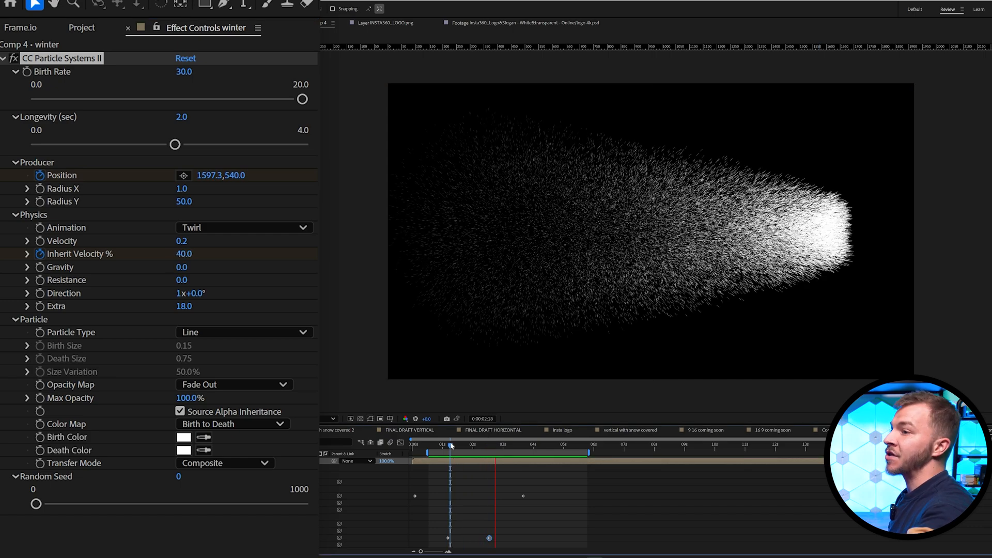
pyautogui.click(450, 444)
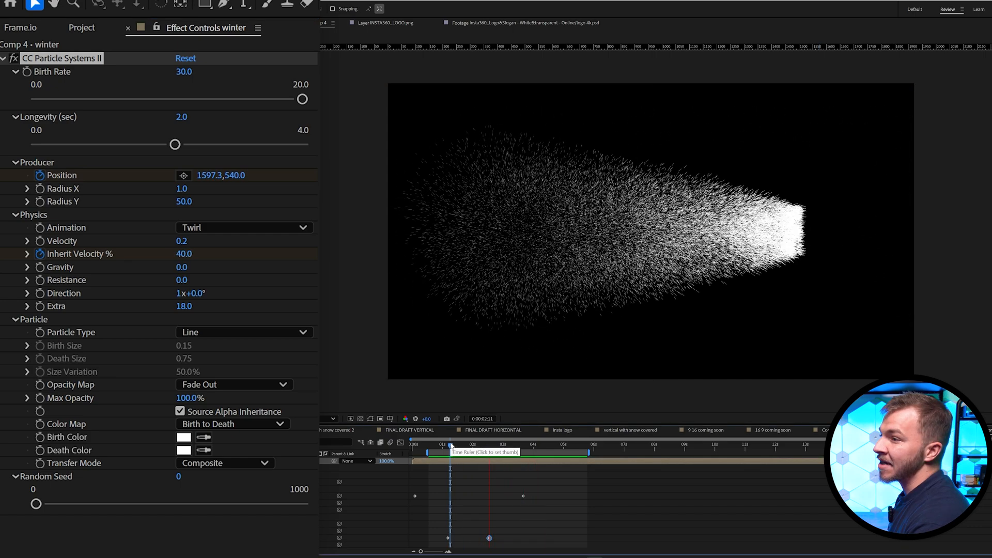
pyautogui.click(446, 446)
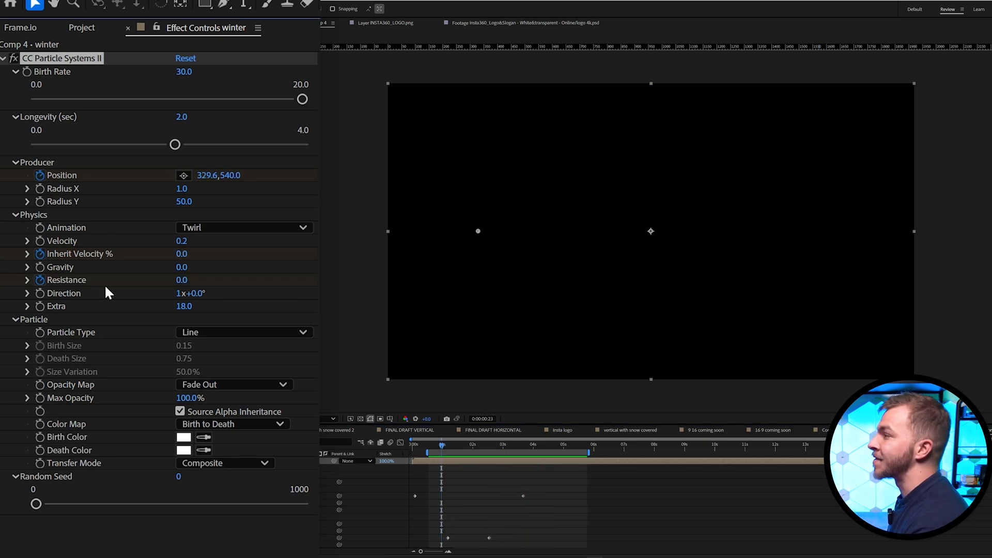
pyautogui.moveTo(427, 535)
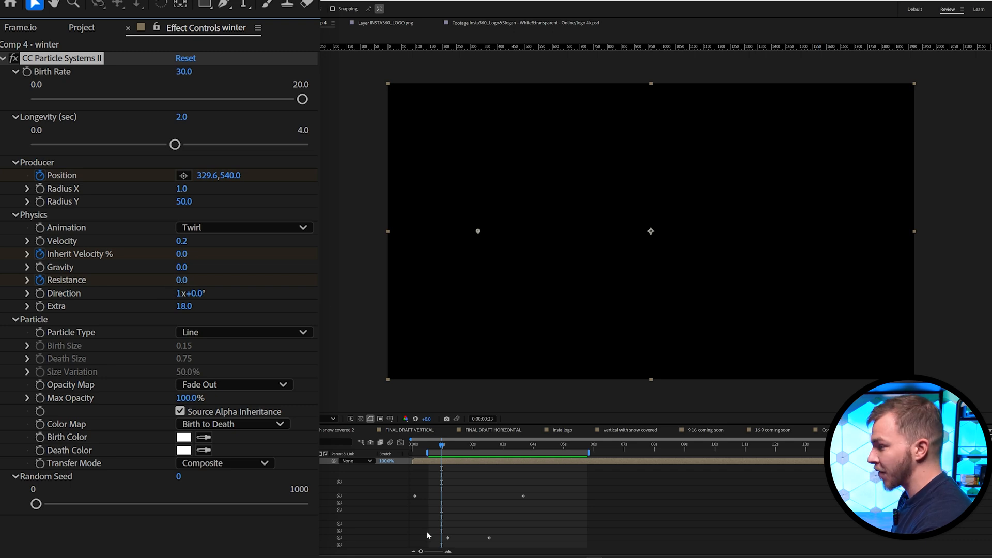
pyautogui.click(494, 444)
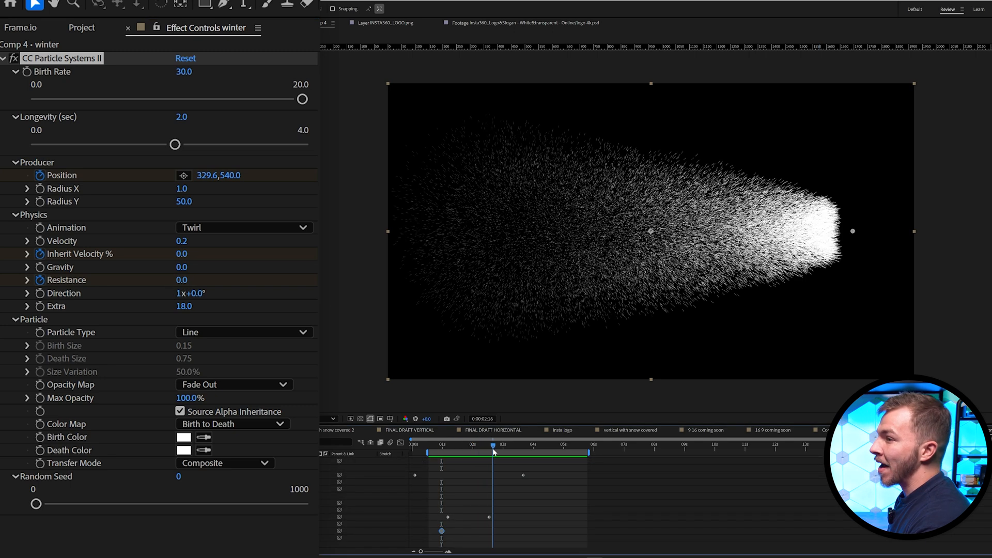
pyautogui.click(190, 280)
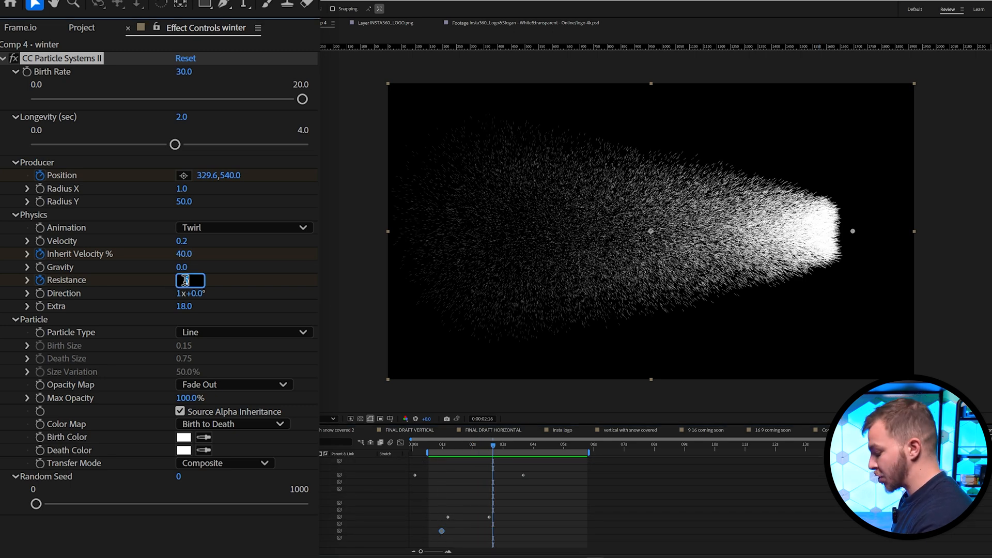
pyautogui.write('20')
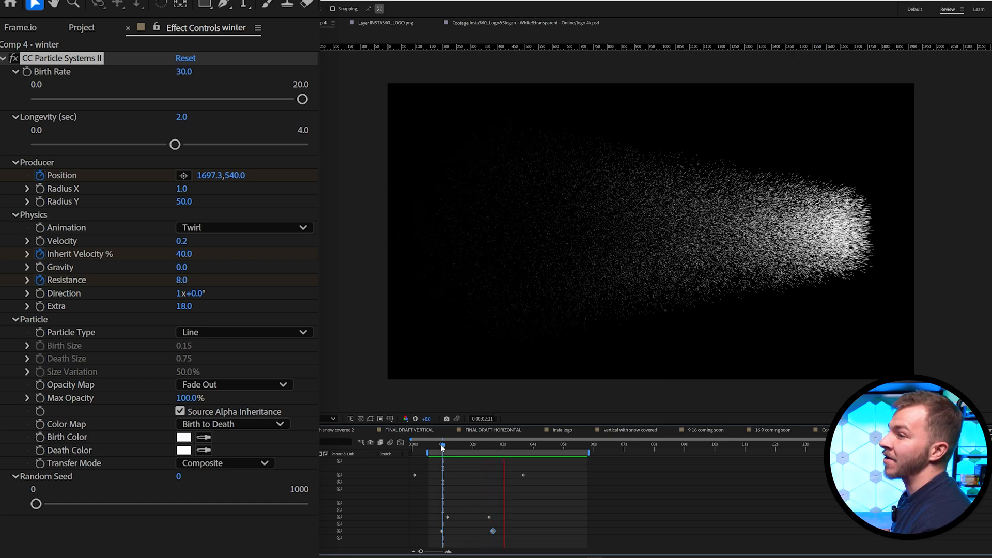
pyautogui.click(443, 451)
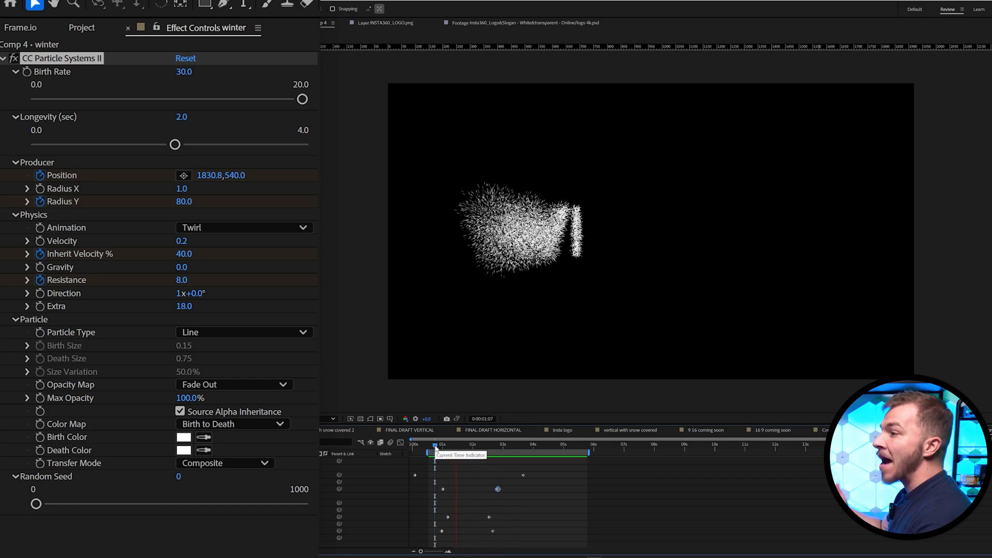
pyautogui.click(441, 444)
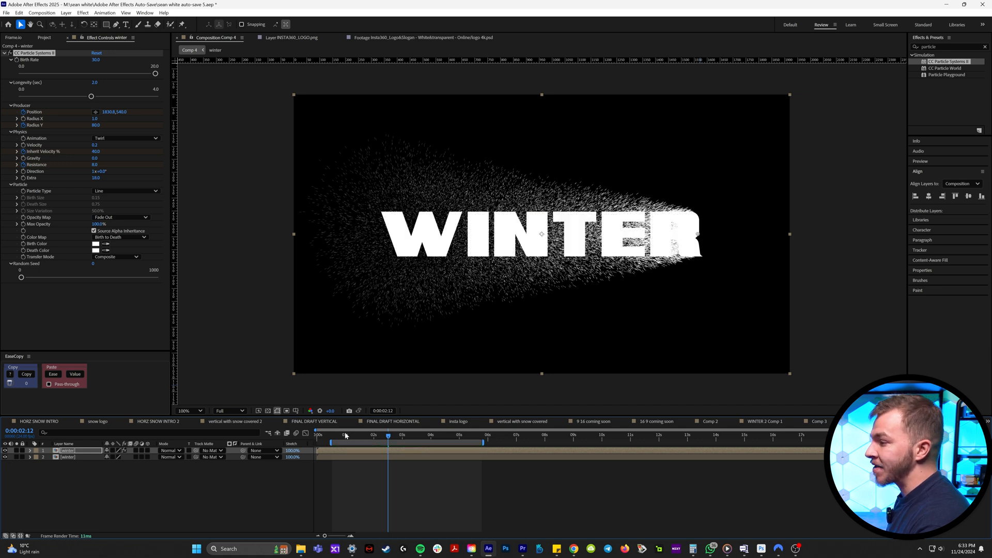
# Step: Apply Linear Wipe to the title and keyframe its Transition Completion
pyautogui.click(357, 435)
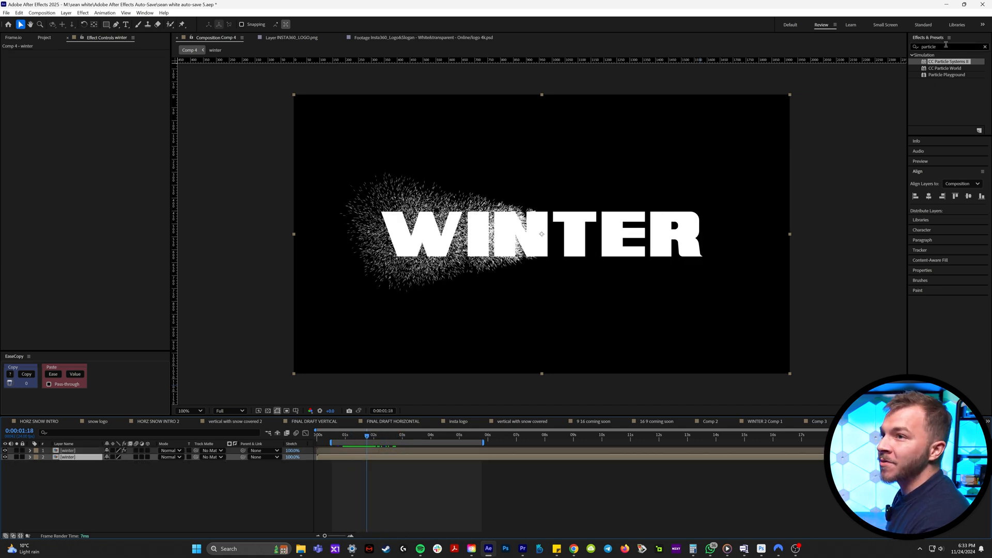
pyautogui.write('linear')
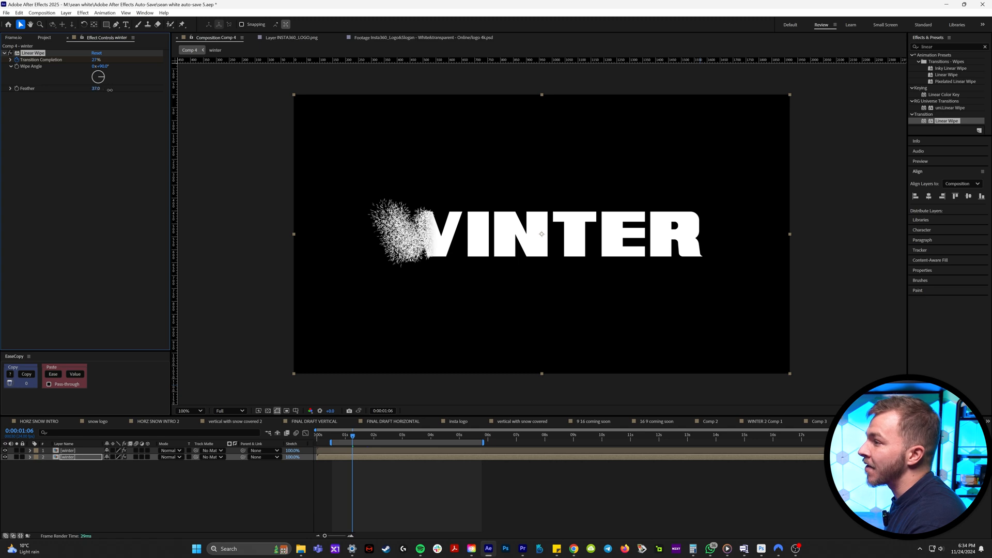
pyautogui.click(96, 89)
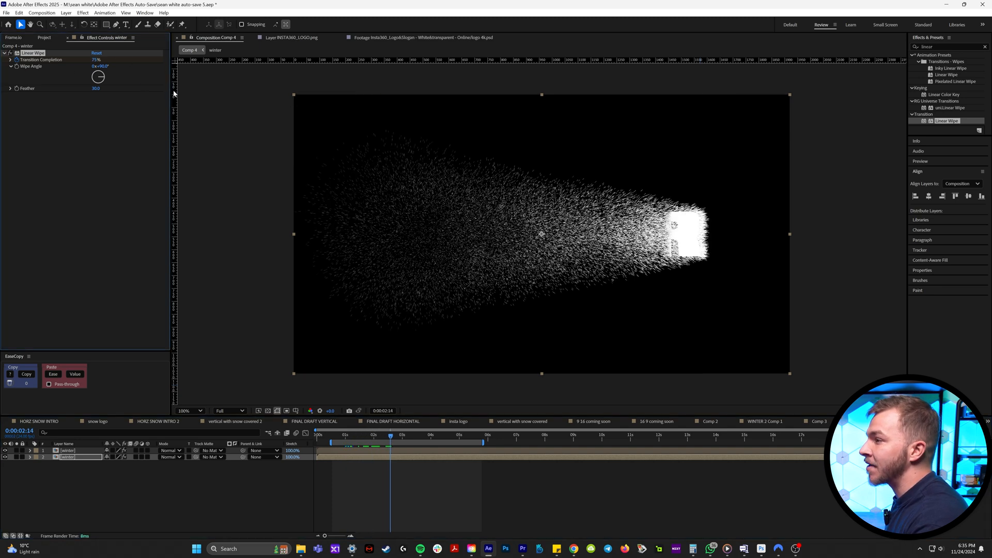
pyautogui.click(316, 434)
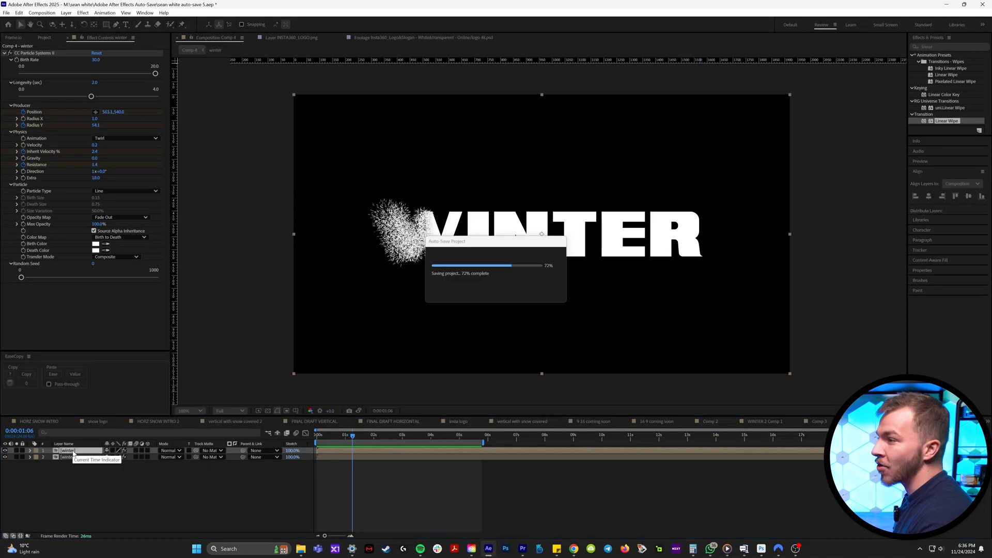
# Step: Adjust the emitter Position keyframes while checking several moments of the wipe
pyautogui.click(23, 450)
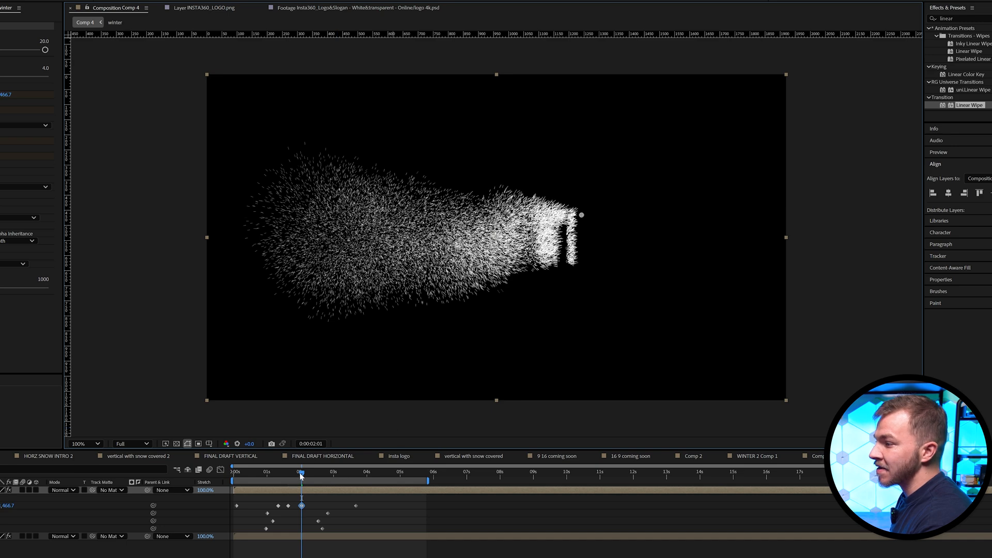
pyautogui.click(319, 471)
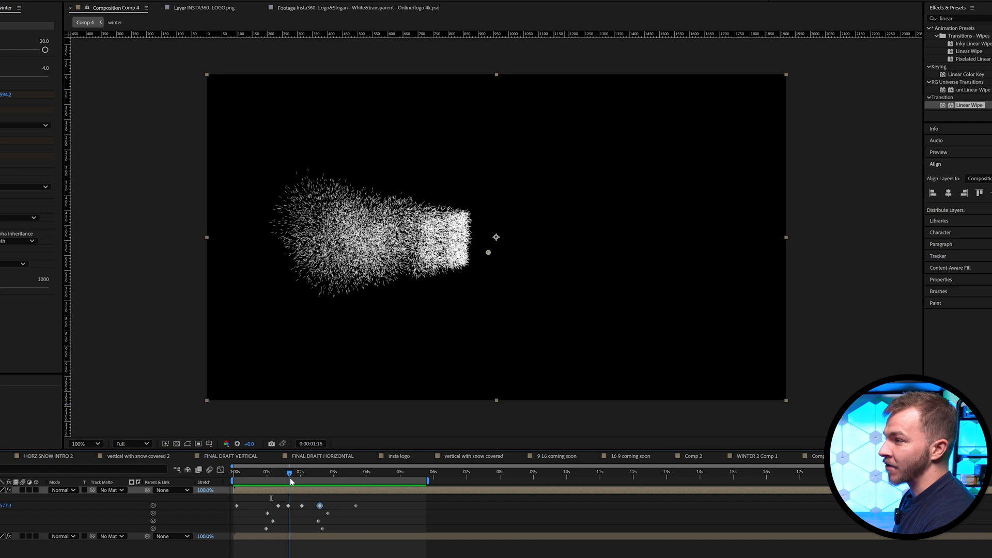
pyautogui.click(294, 472)
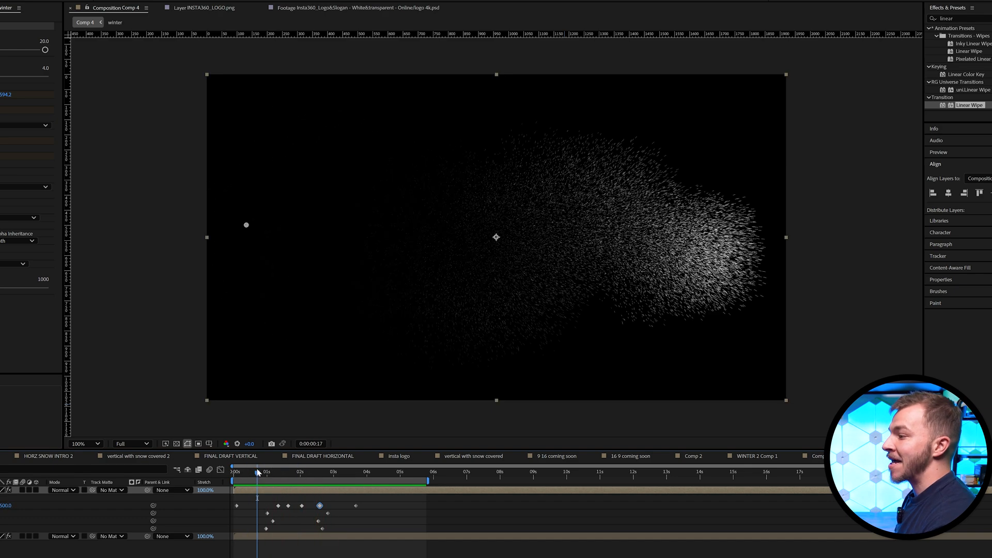
pyautogui.click(257, 471)
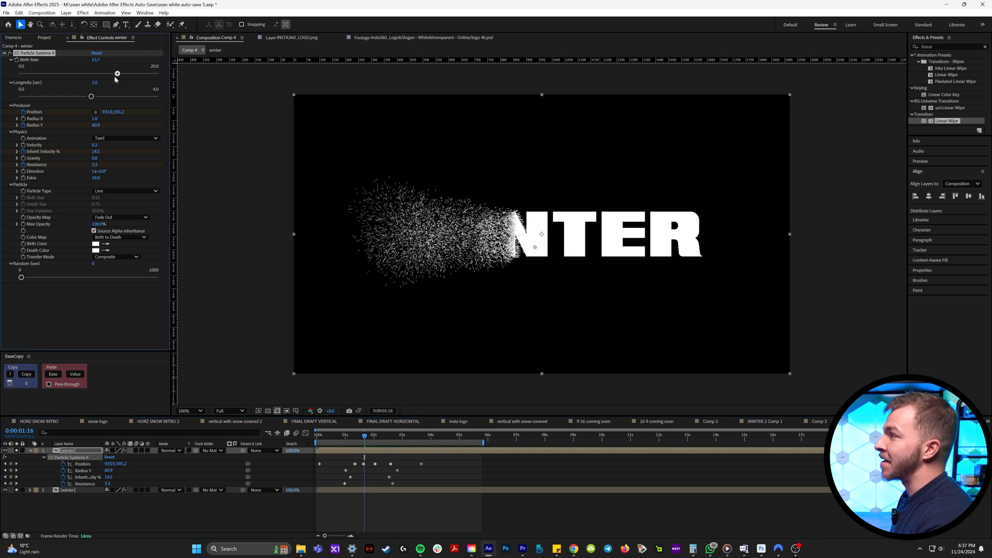
# Step: Drag the particle Birth Rate slider back to 30
pyautogui.moveTo(118, 74); pyautogui.dragTo(104, 74)
pyautogui.write('fill')
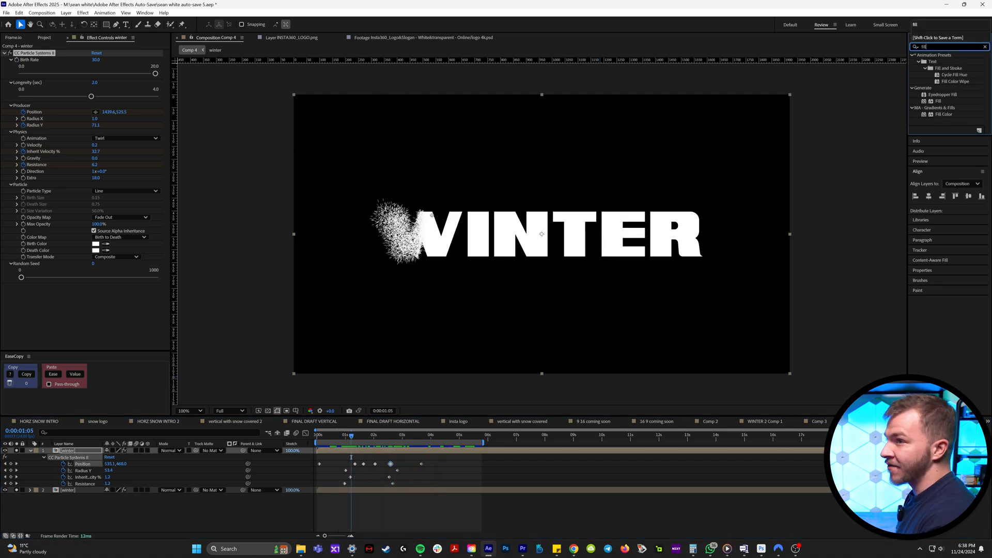
# Step: Apply a green Fill to the particles and WINTER title, then preview an earlier frame
pyautogui.doubleClick(940, 101)
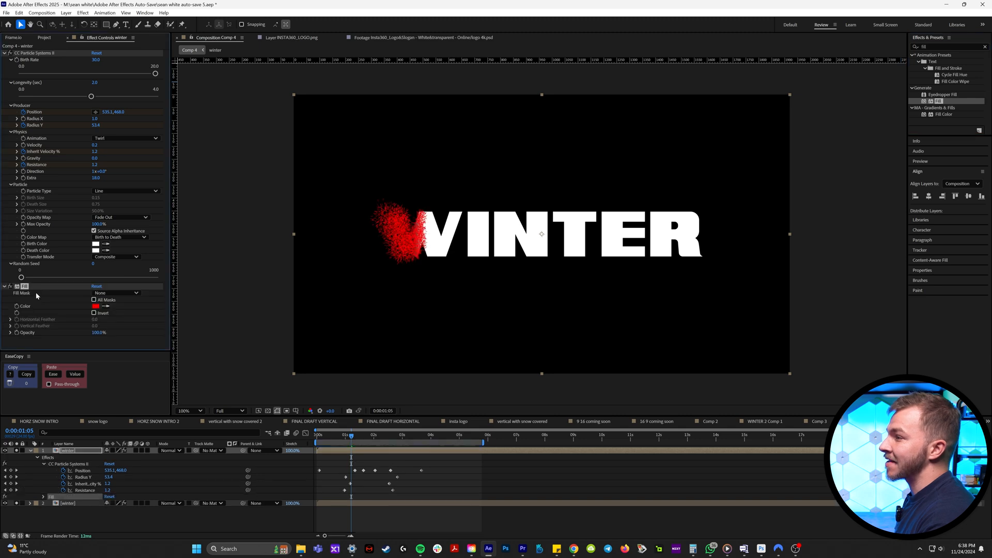
pyautogui.click(96, 306)
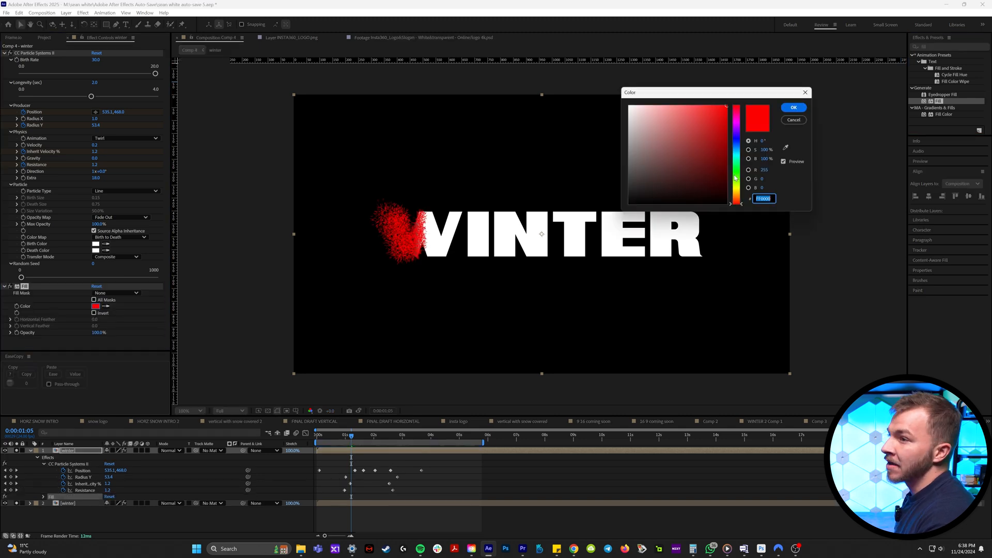
pyautogui.click(793, 107)
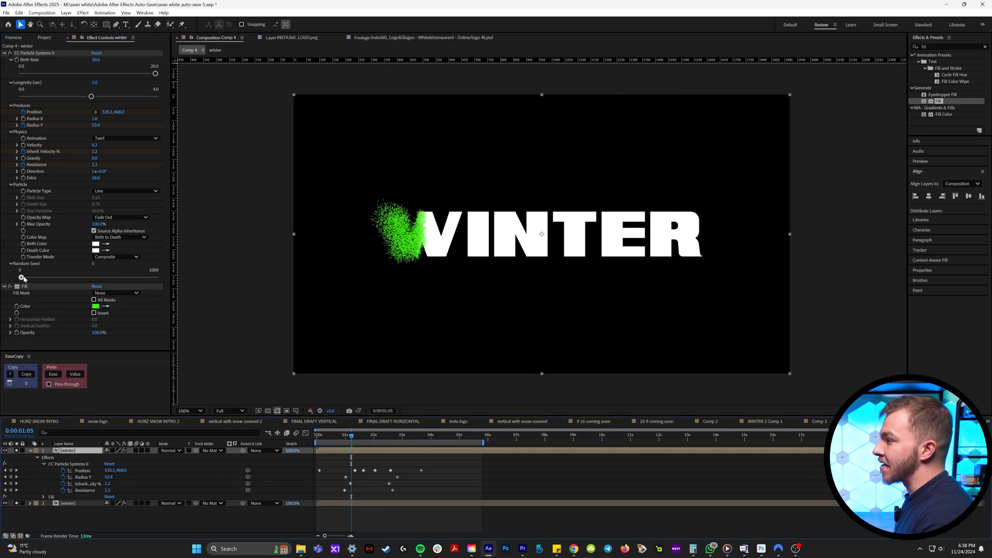
pyautogui.click(67, 503)
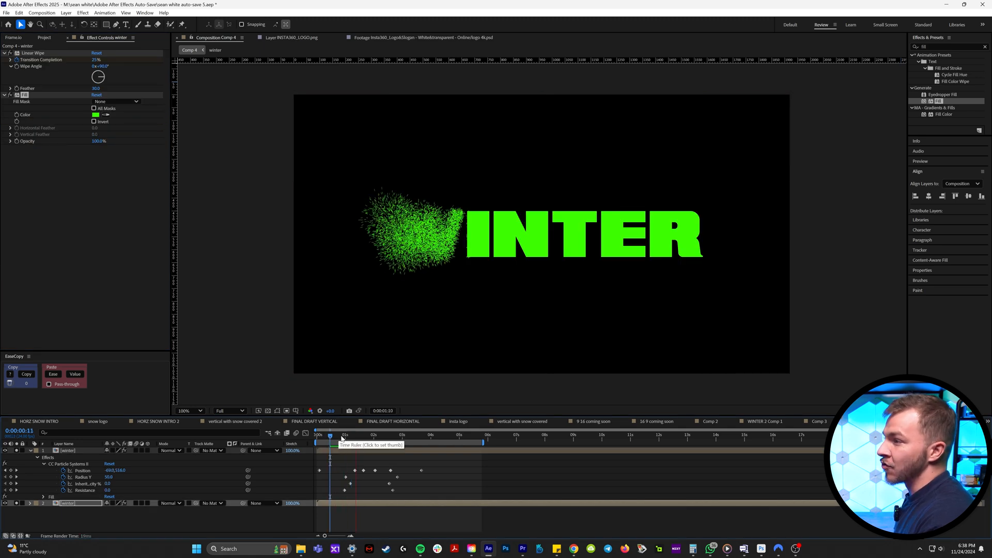
pyautogui.click(345, 435)
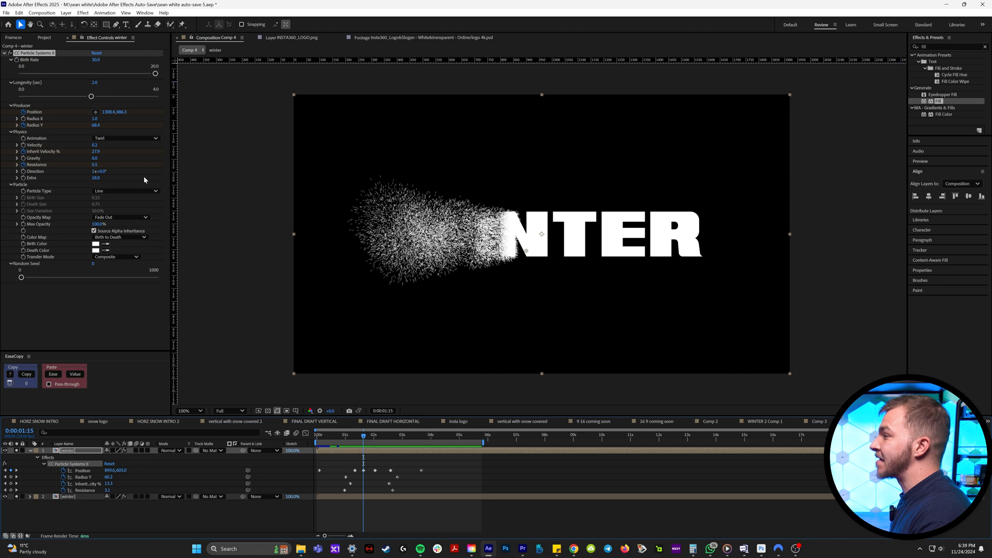
pyautogui.moveTo(125, 191)
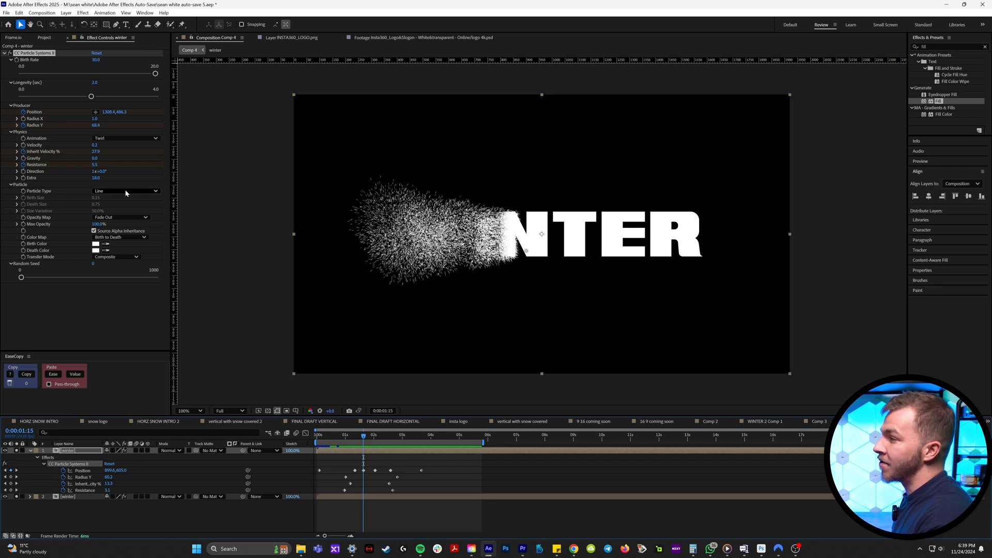
# Step: Remove the green Fill and search ProductionCrate for 'snow' footage
pyautogui.click(125, 191)
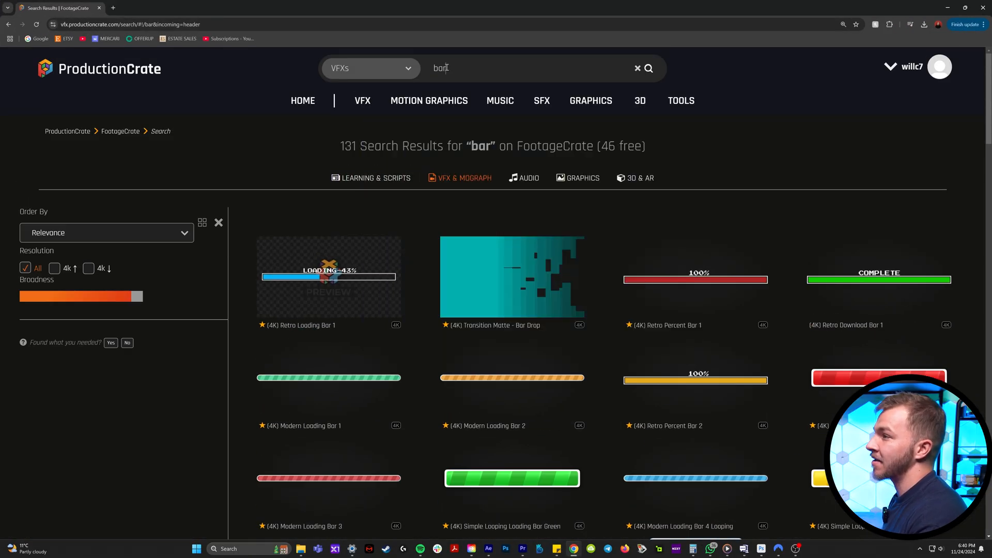
pyautogui.write('snow')
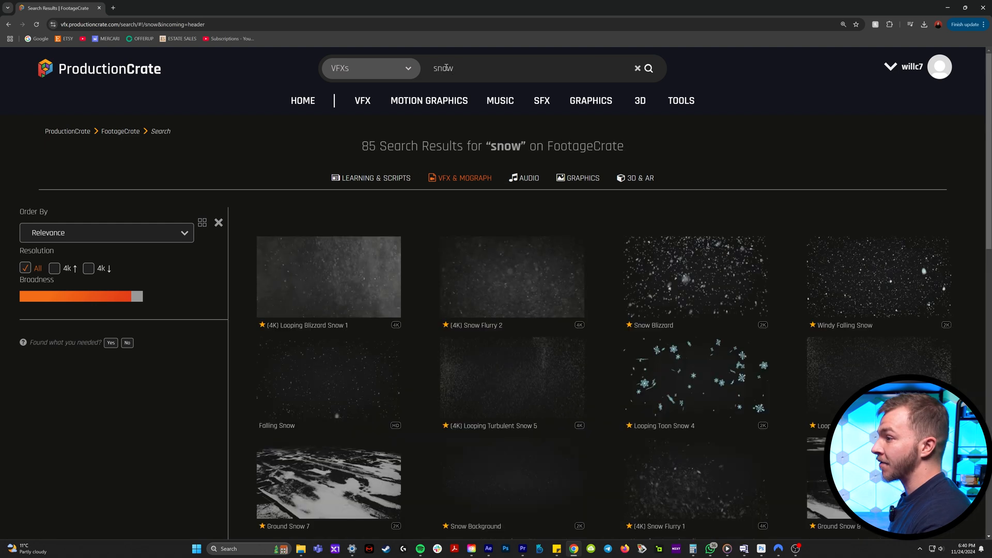
pyautogui.scroll(-3)
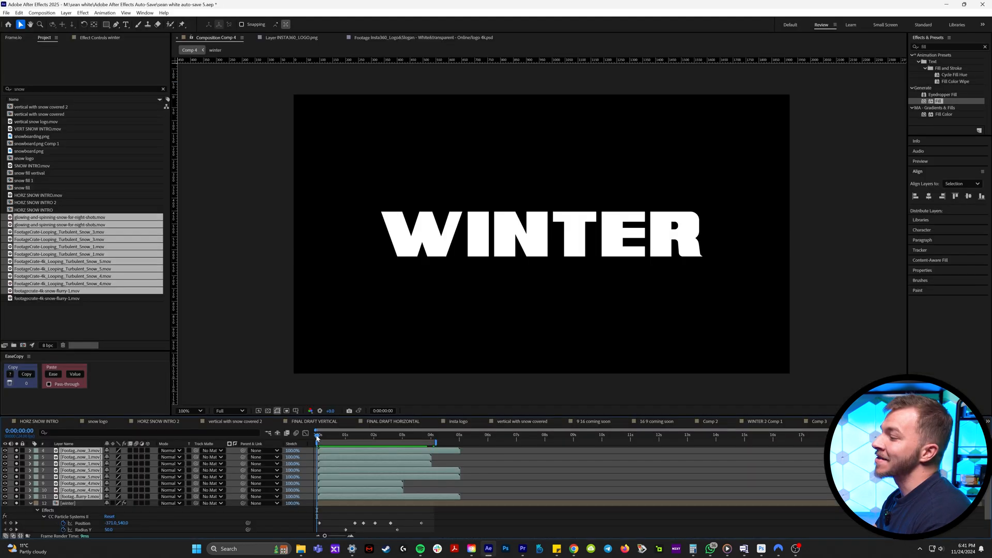
# Step: Scrub through the timeline to watch WINTER dissolve over the falling snow clips
pyautogui.click(349, 435)
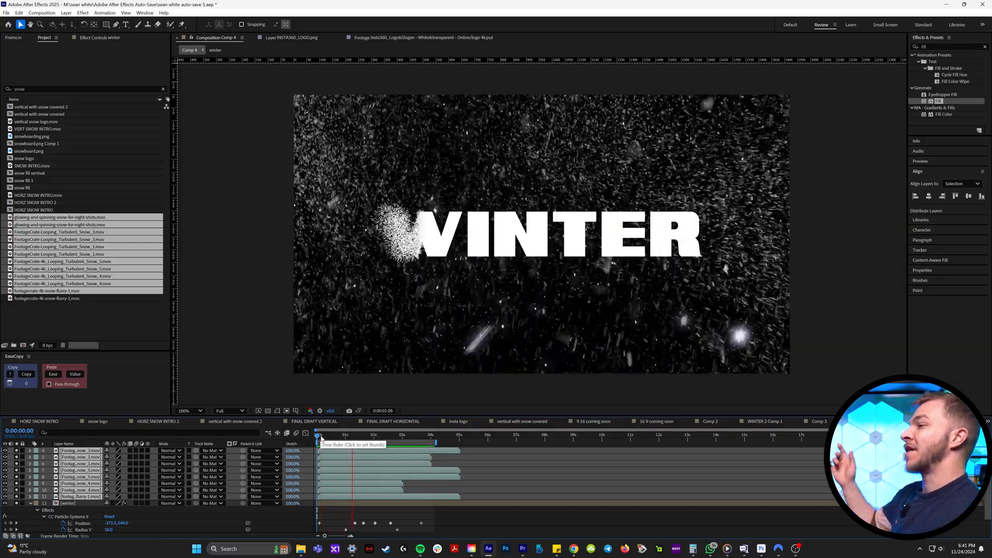
pyautogui.click(413, 434)
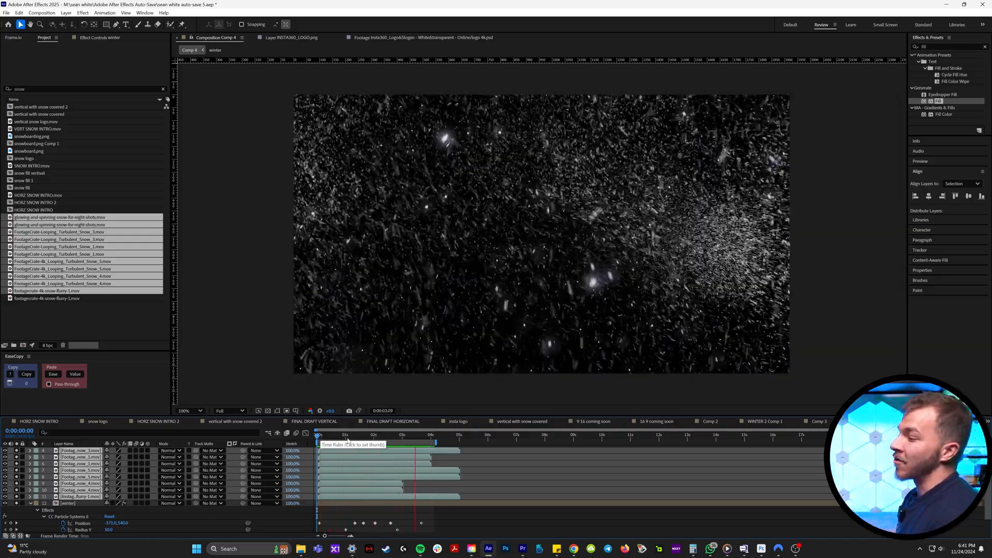